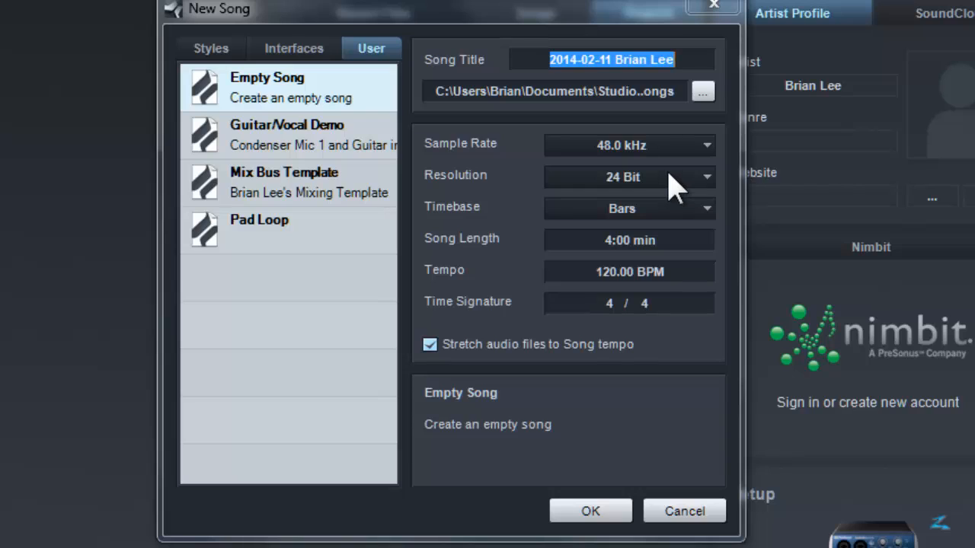
pyautogui.moveTo(527, 306)
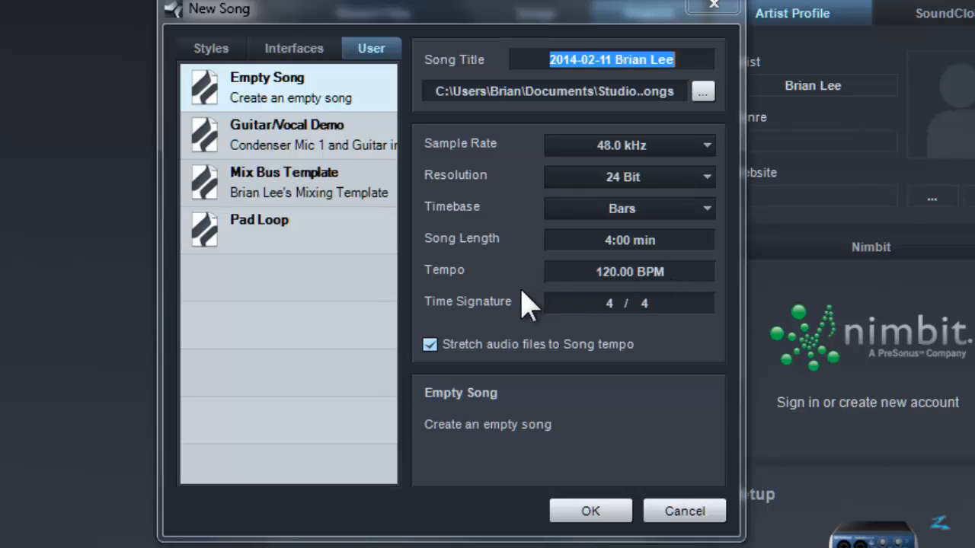
pyautogui.moveTo(617, 289)
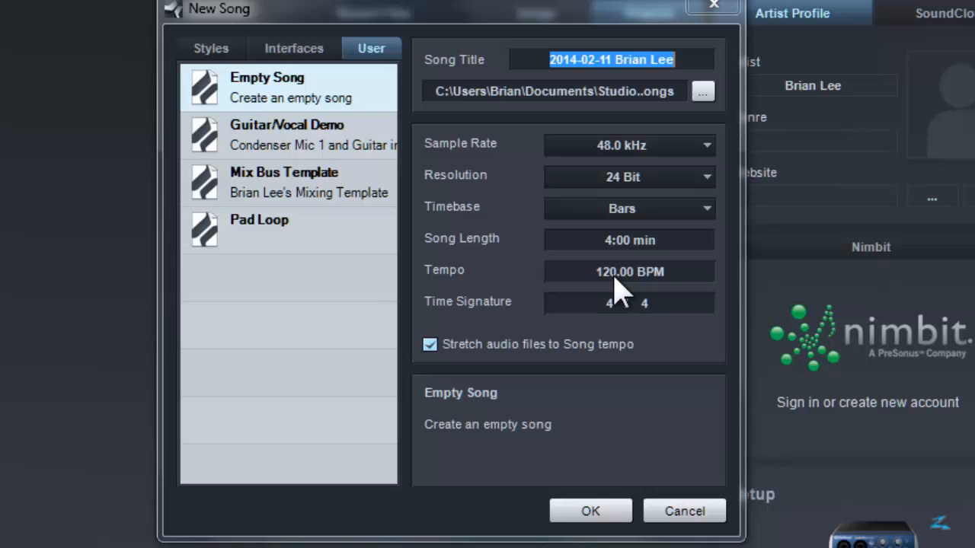
pyautogui.moveTo(623, 292)
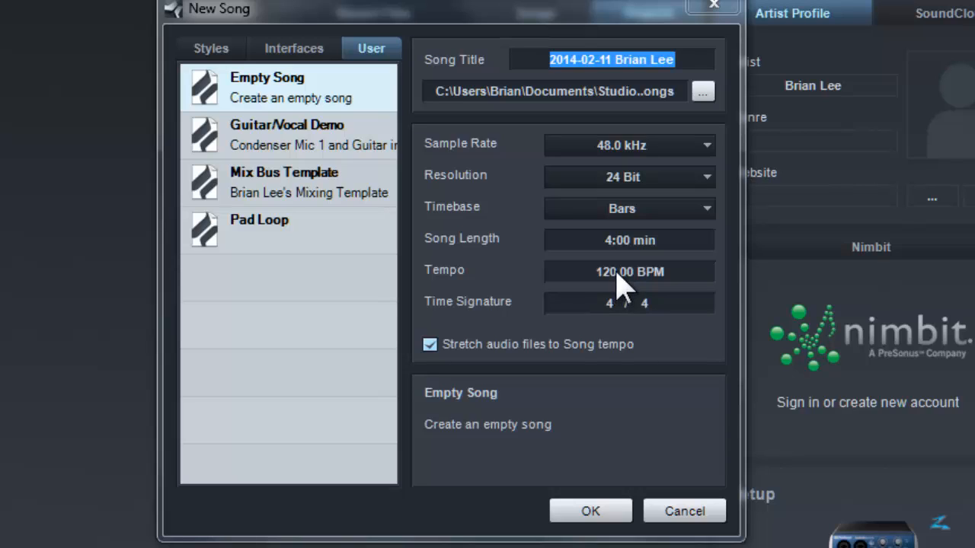
# Step: Change the new song's tempo from 120 BPM to 80 BPM
pyautogui.click(629, 271)
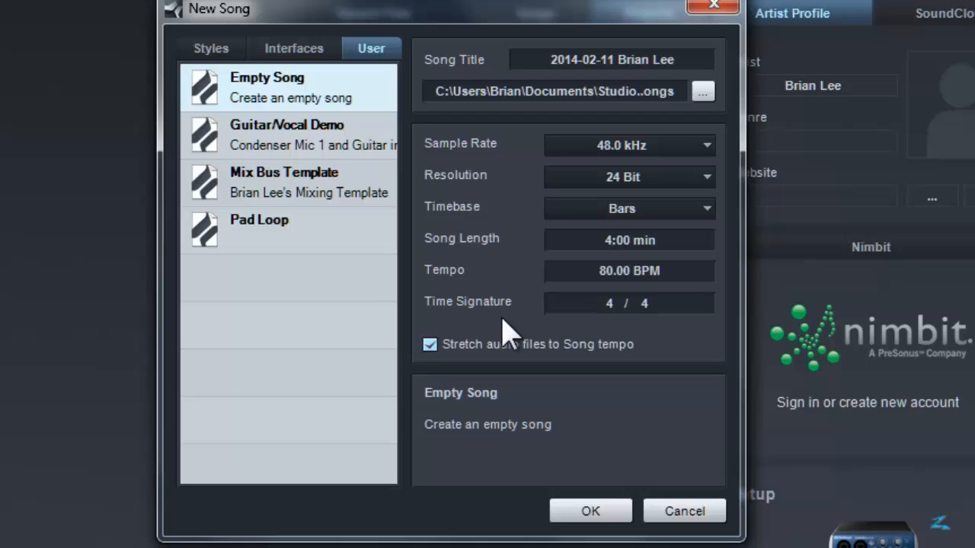
pyautogui.moveTo(621, 323)
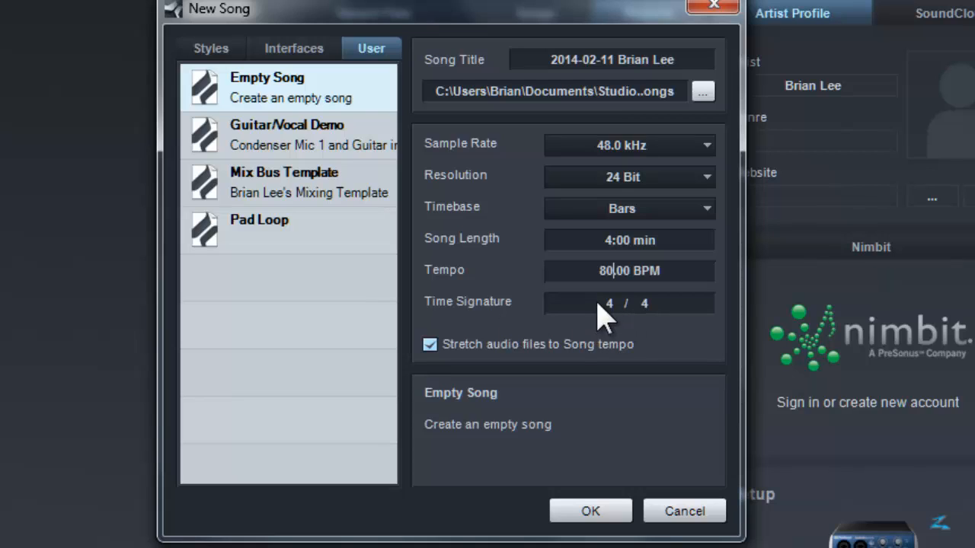
pyautogui.moveTo(318, 107)
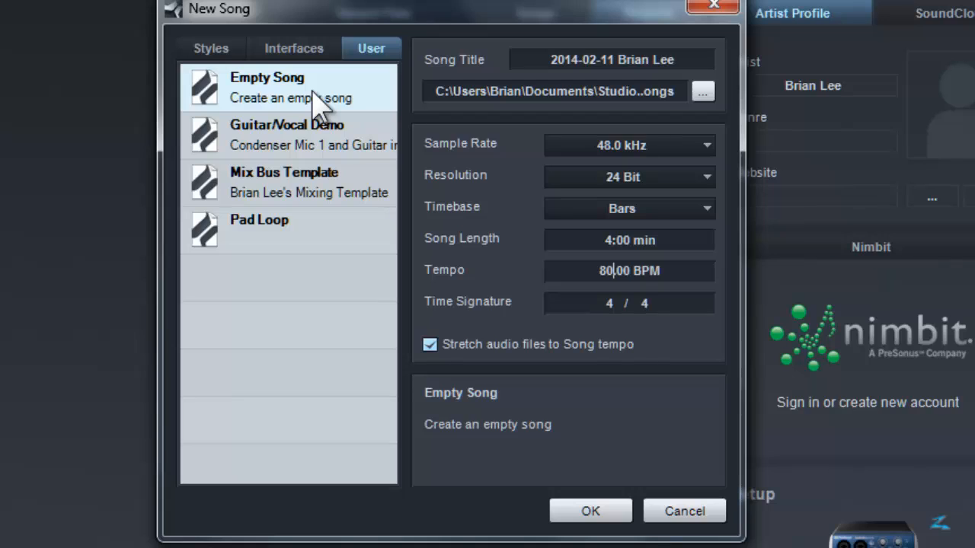
pyautogui.moveTo(307, 106)
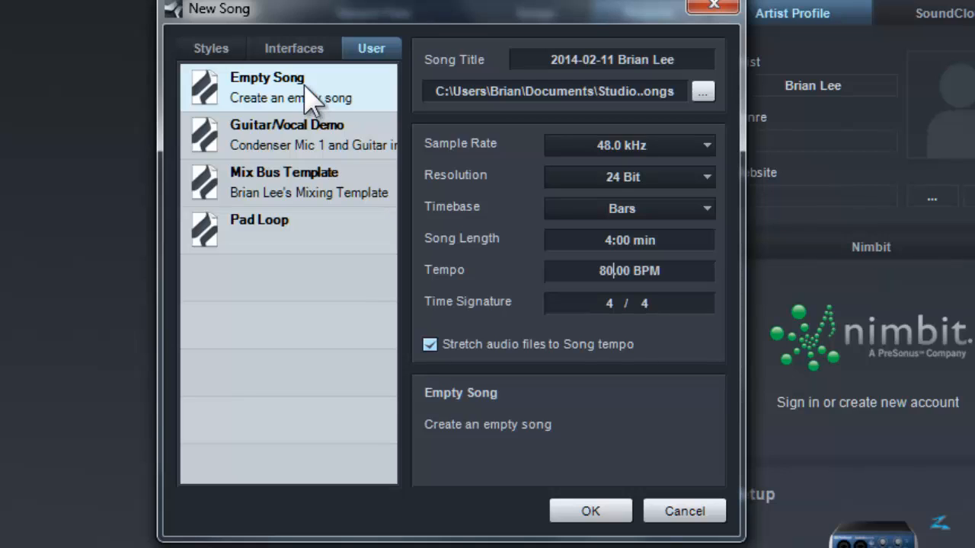
pyautogui.moveTo(317, 213)
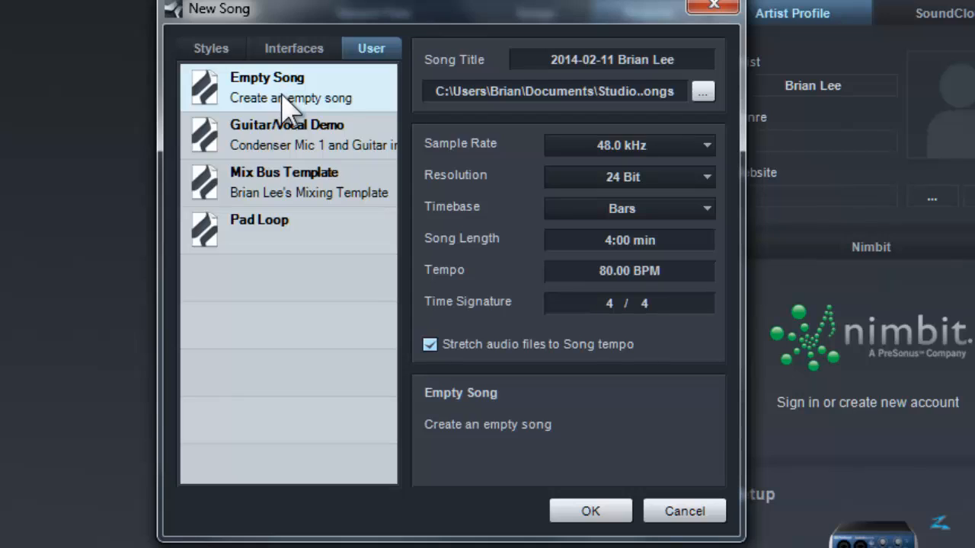
pyautogui.moveTo(510, 491)
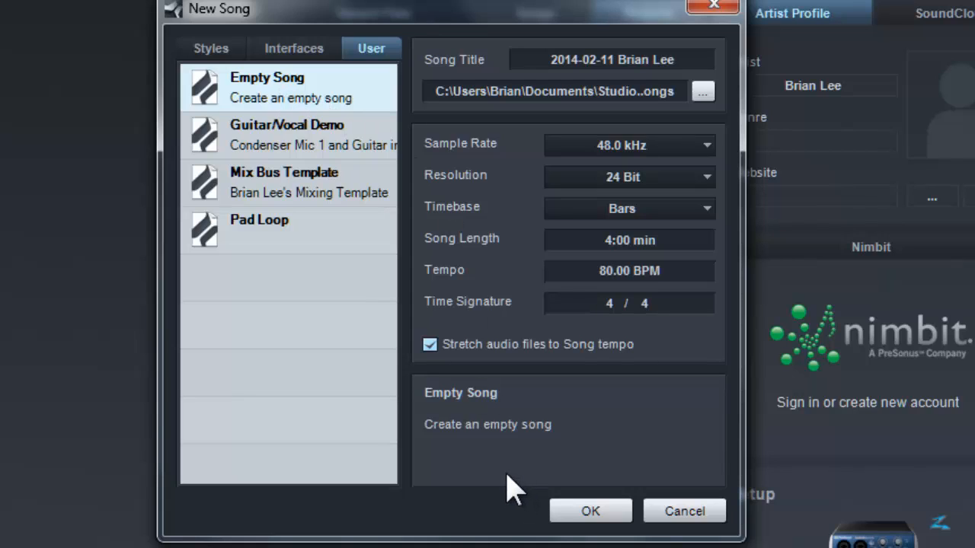
pyautogui.moveTo(395, 152)
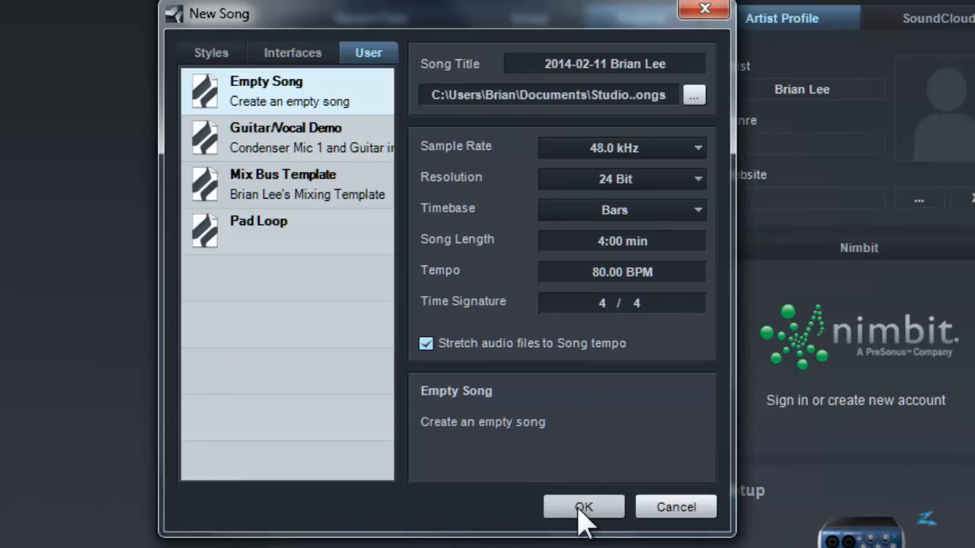
# Step: Create the empty 80 BPM song with the chosen settings
pyautogui.click(583, 507)
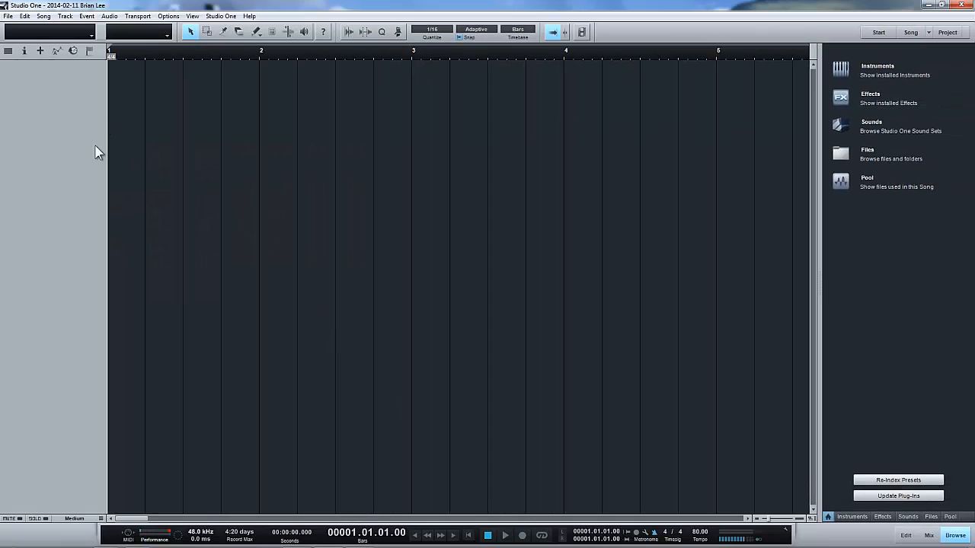
pyautogui.moveTo(716, 186)
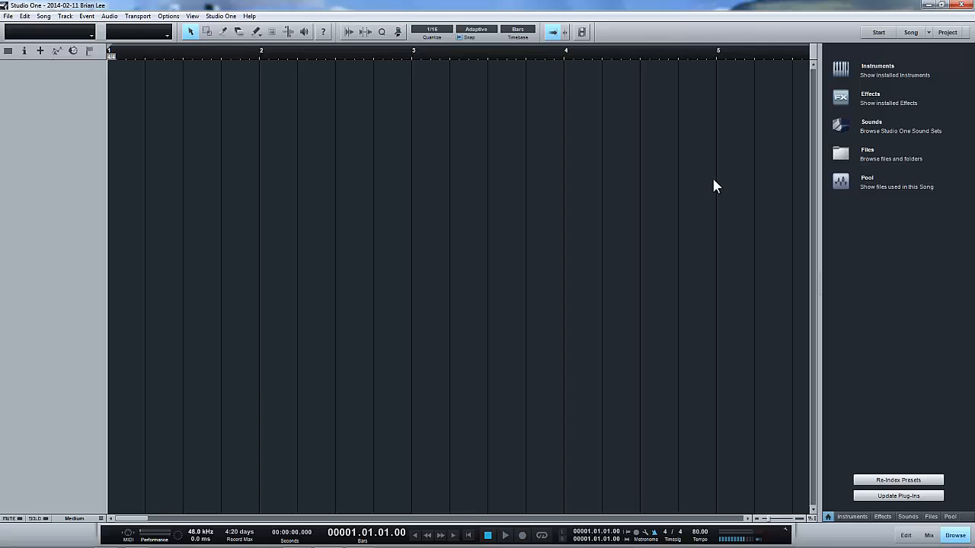
pyautogui.moveTo(45, 79)
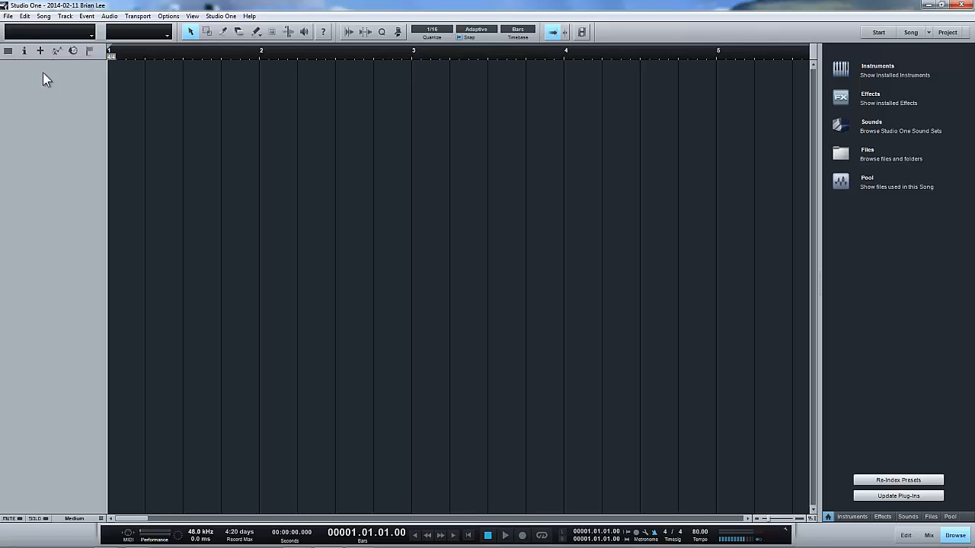
pyautogui.moveTo(40, 51)
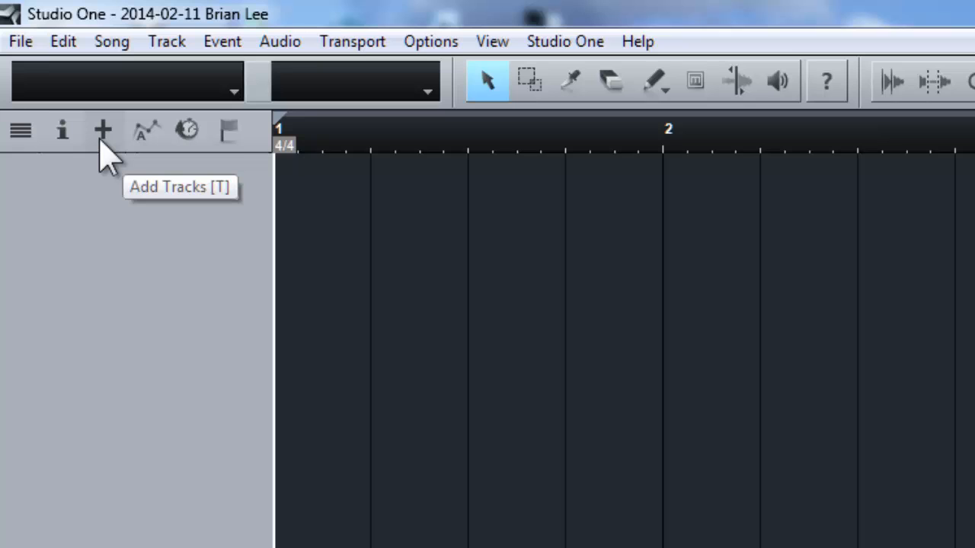
pyautogui.moveTo(125, 231)
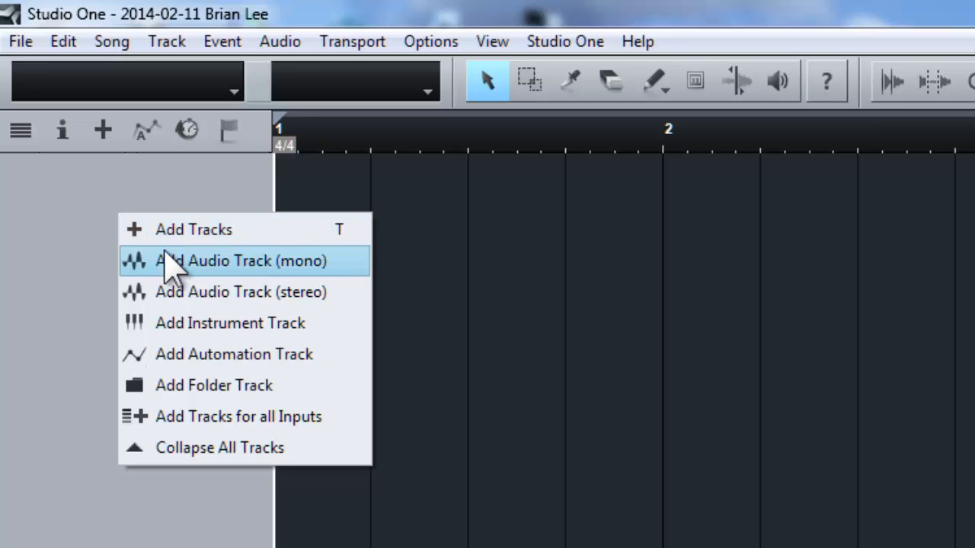
pyautogui.moveTo(213, 384)
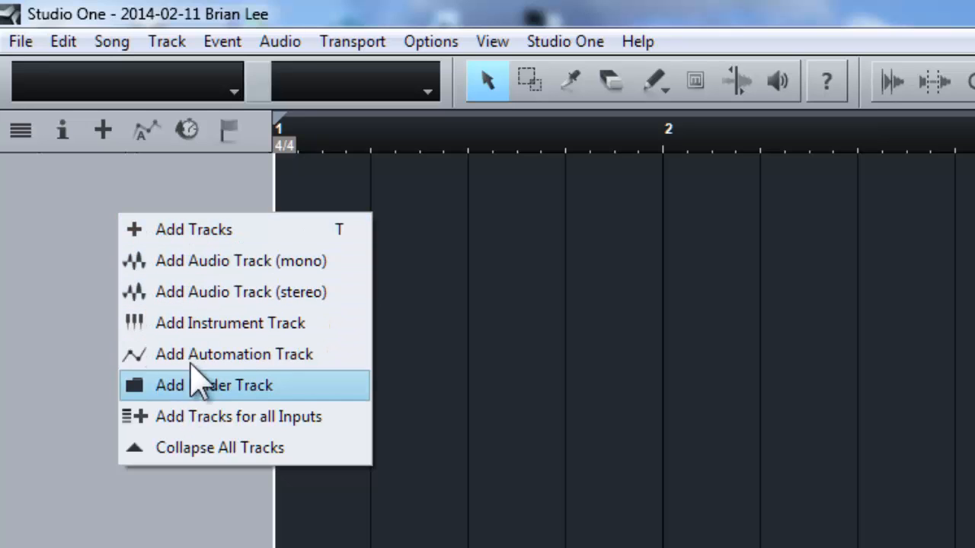
pyautogui.moveTo(228, 292)
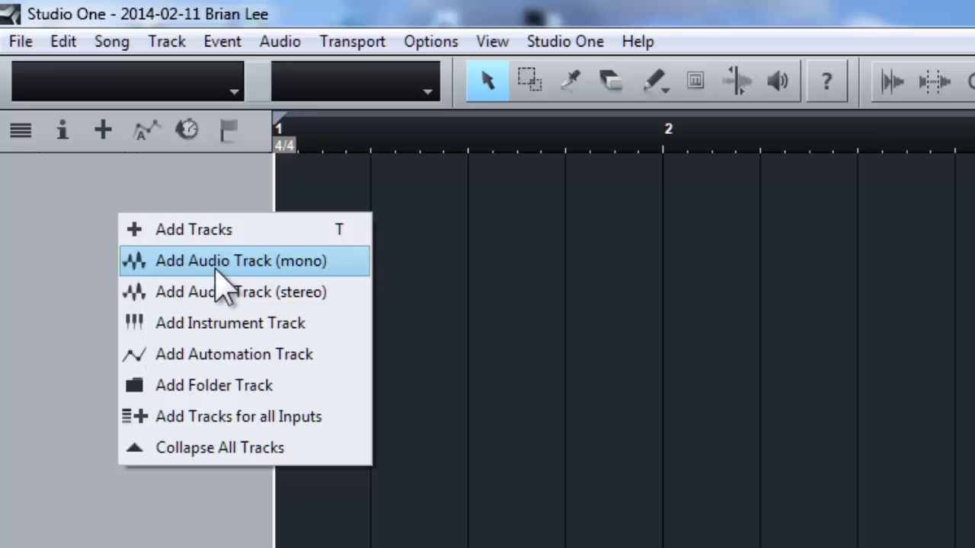
pyautogui.moveTo(271, 292)
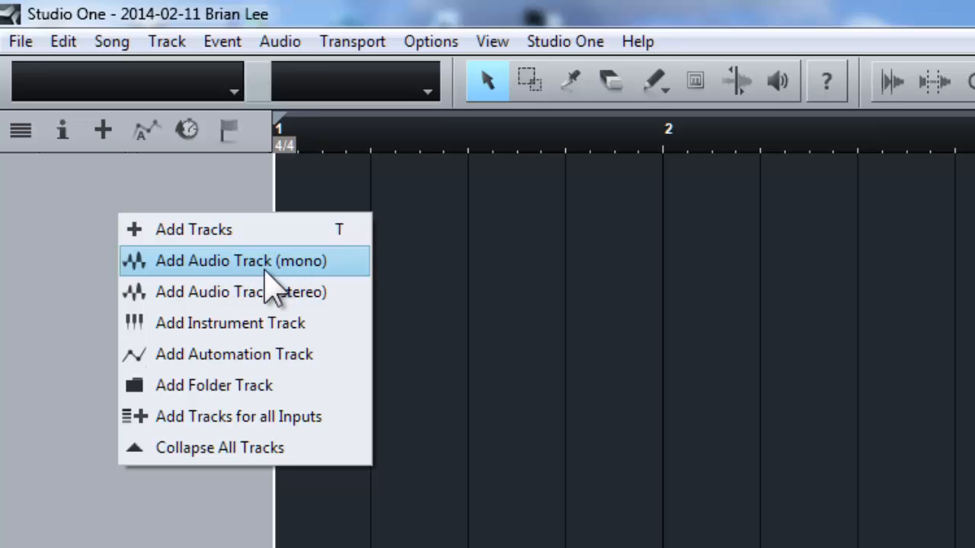
pyautogui.moveTo(243, 267)
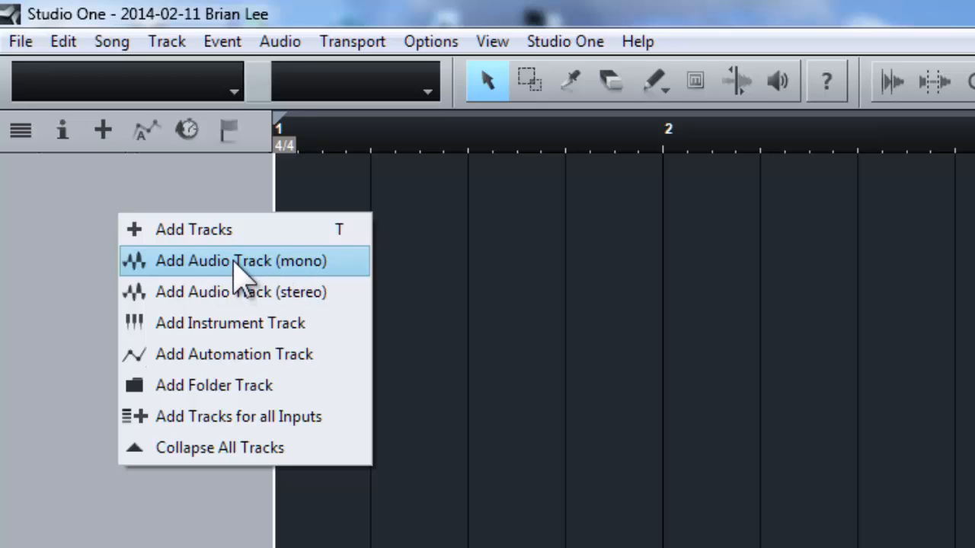
# Step: Add a mono audio track and rename it from Track 1 to 'A.Guitar'
pyautogui.click(241, 262)
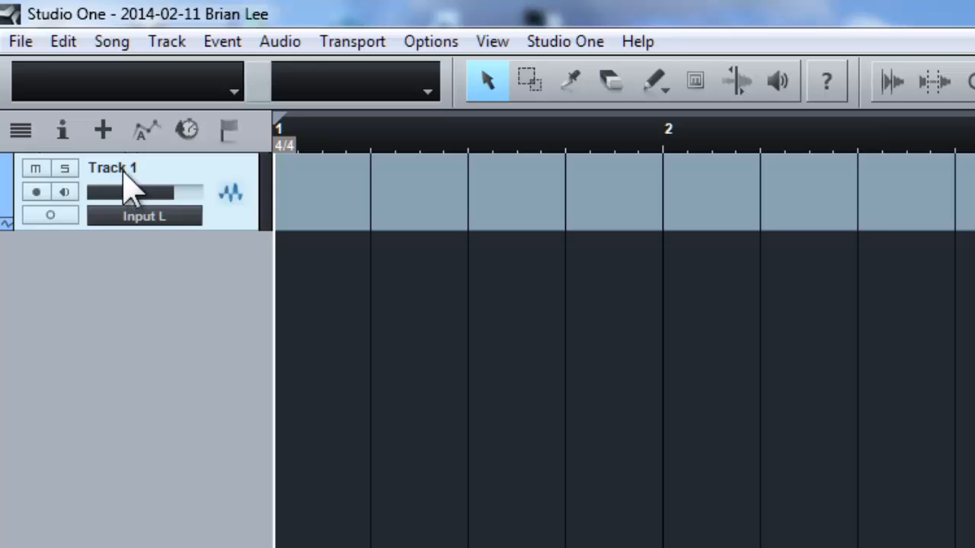
pyautogui.moveTo(144, 180)
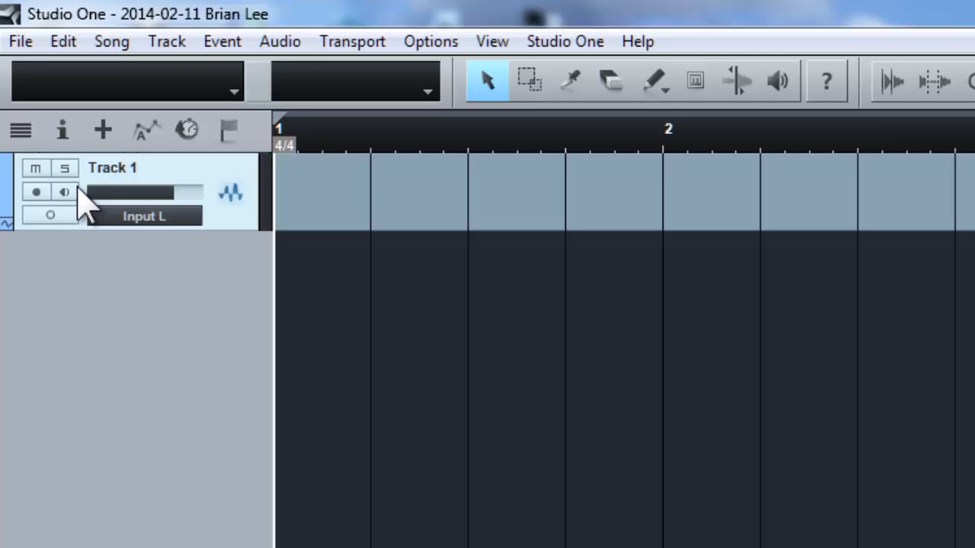
pyautogui.moveTo(12, 205)
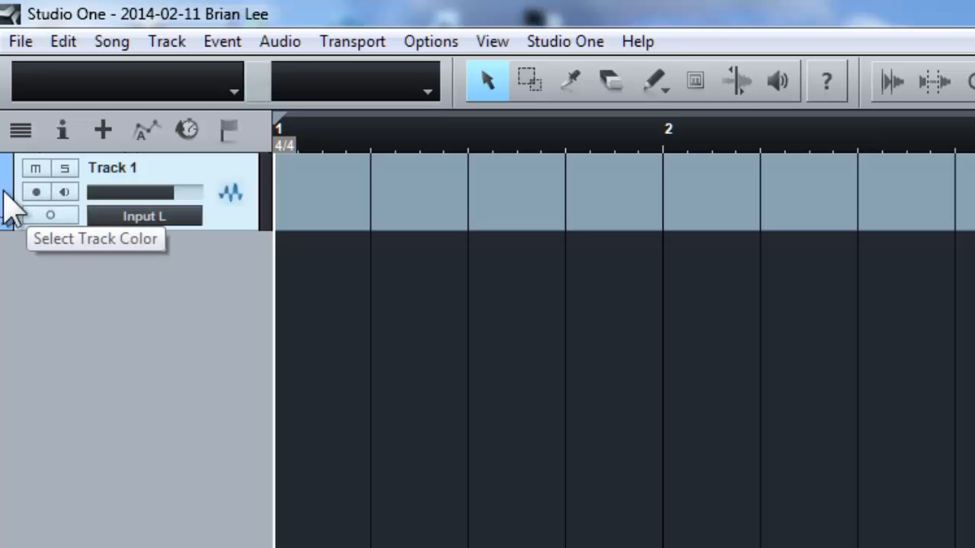
pyautogui.moveTo(140, 183)
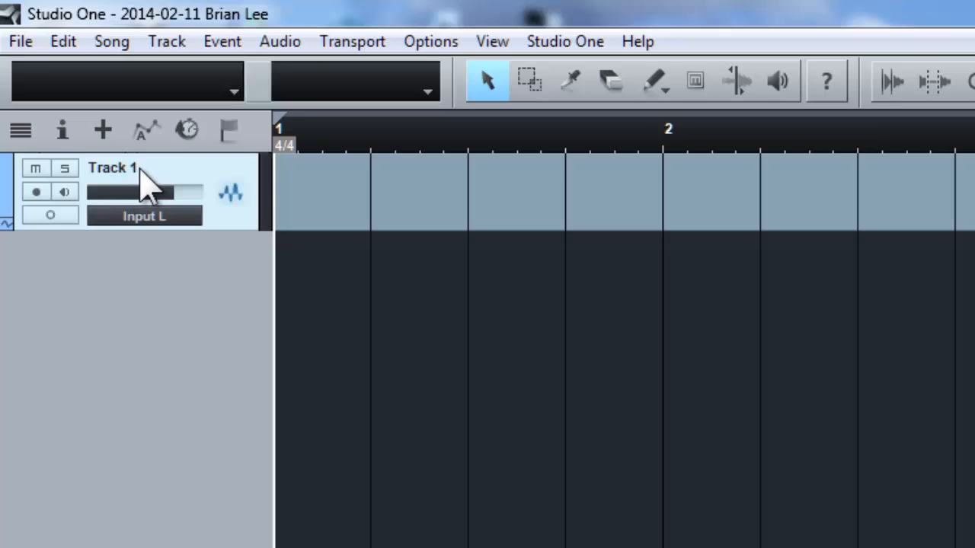
pyautogui.doubleClick(112, 166)
pyautogui.write('A')
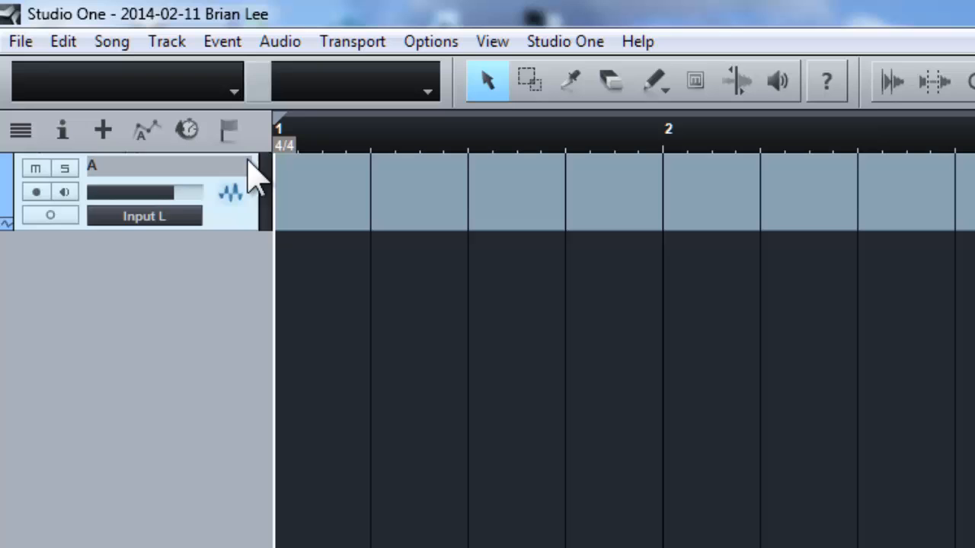
pyautogui.write('.Gui')
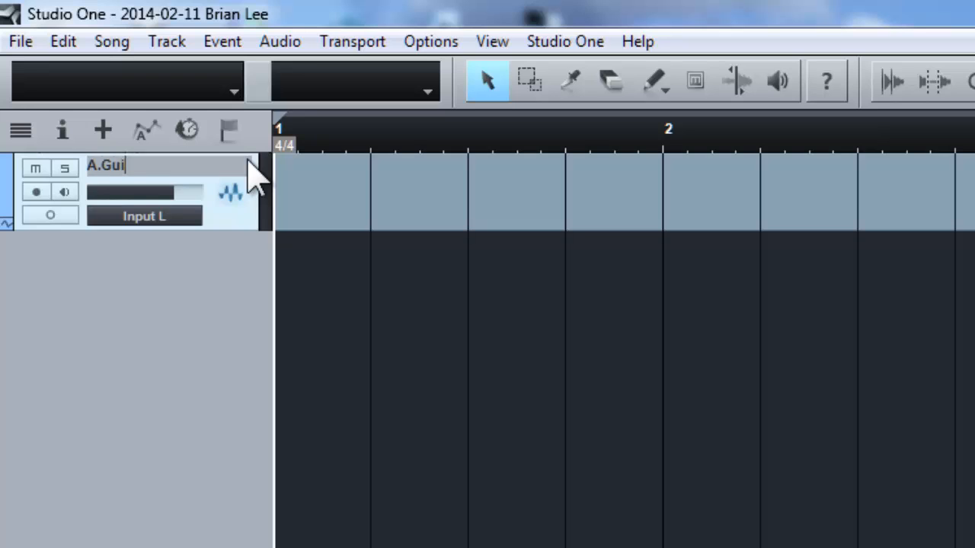
pyautogui.write('tar')
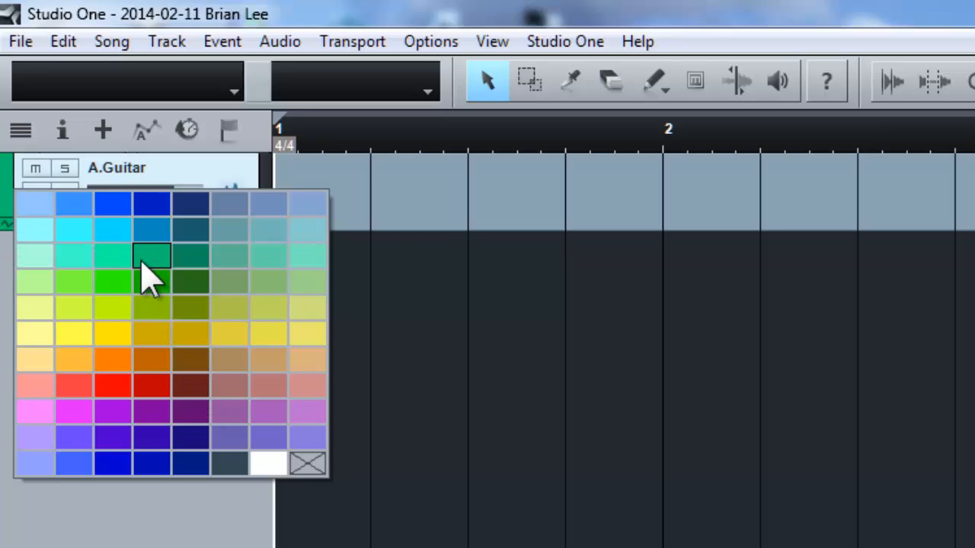
# Step: Give the A.Guitar track a colour and arm it for recording
pyautogui.click(149, 256)
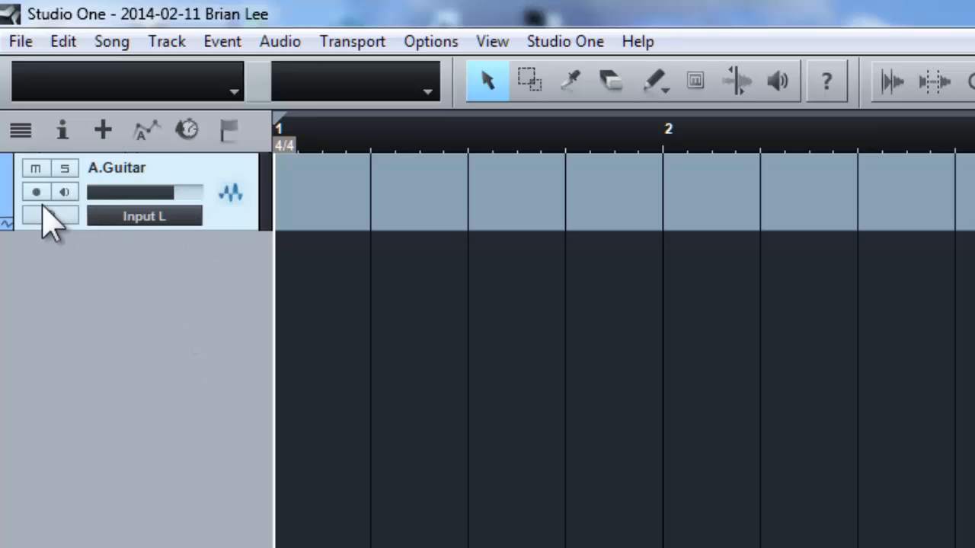
pyautogui.moveTo(53, 221)
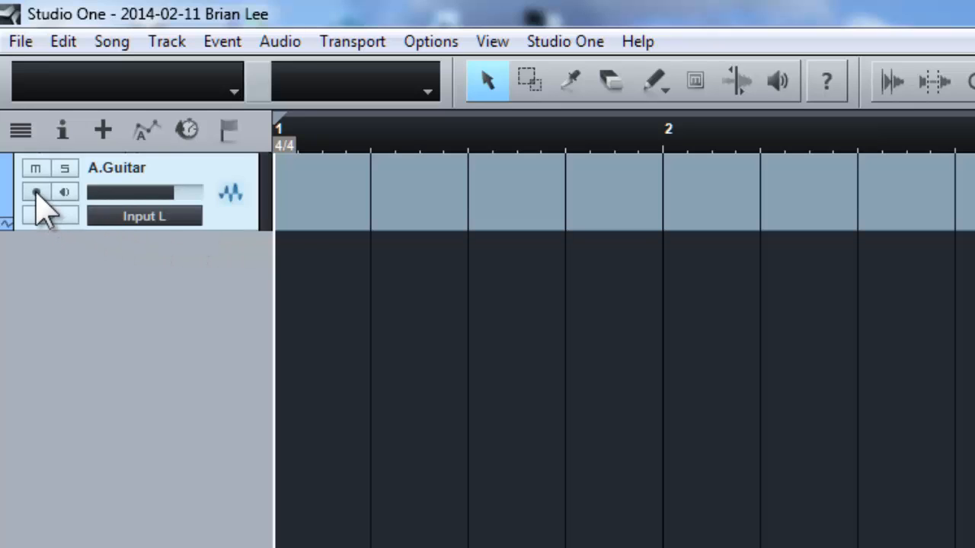
pyautogui.moveTo(36, 192)
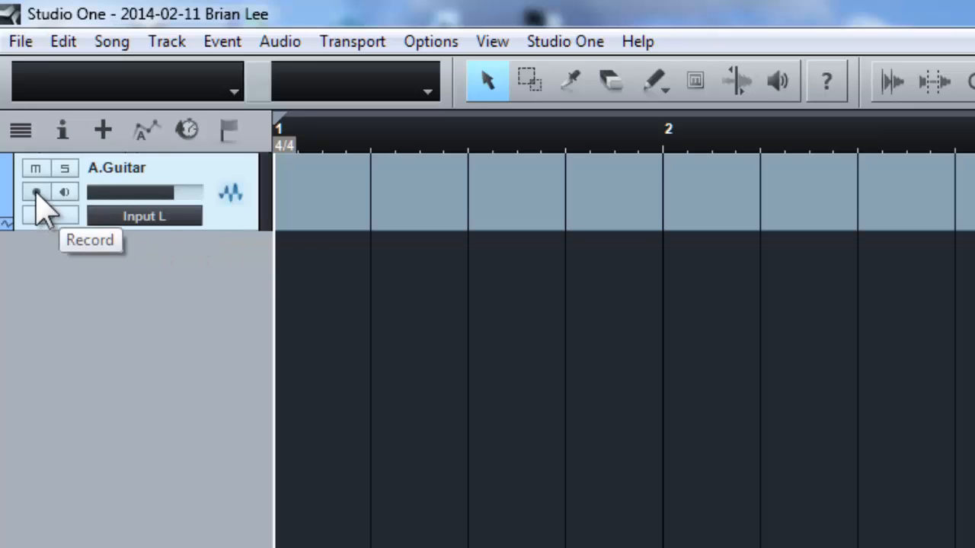
pyautogui.click(37, 192)
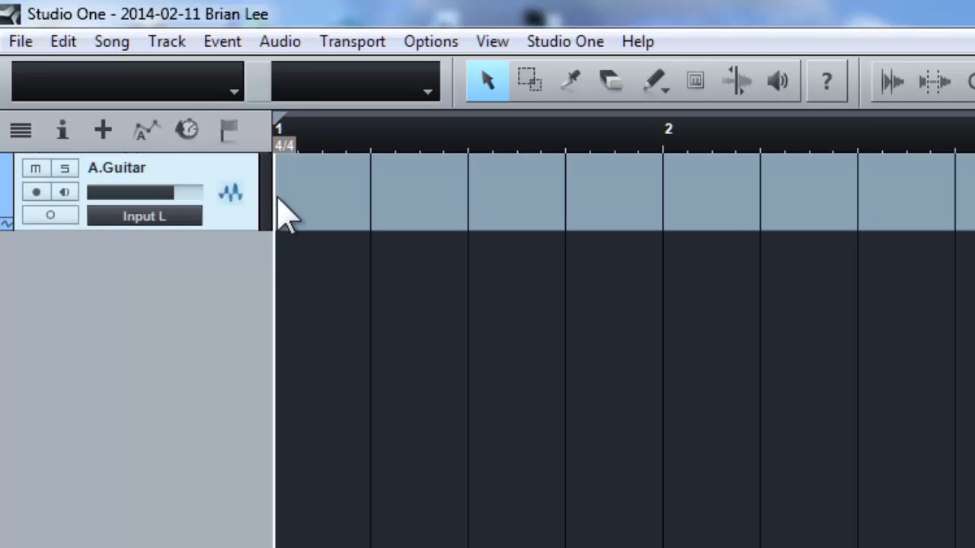
pyautogui.click(35, 192)
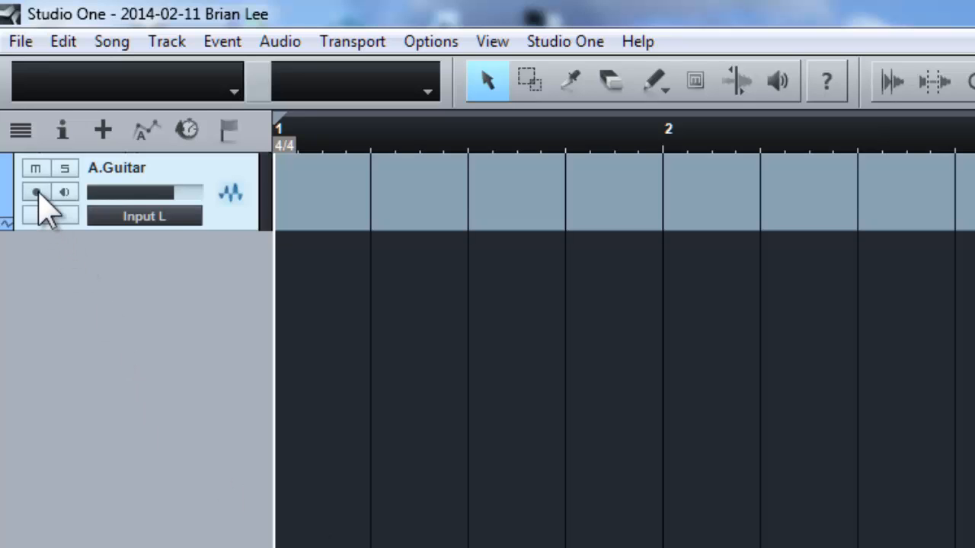
pyautogui.click(36, 191)
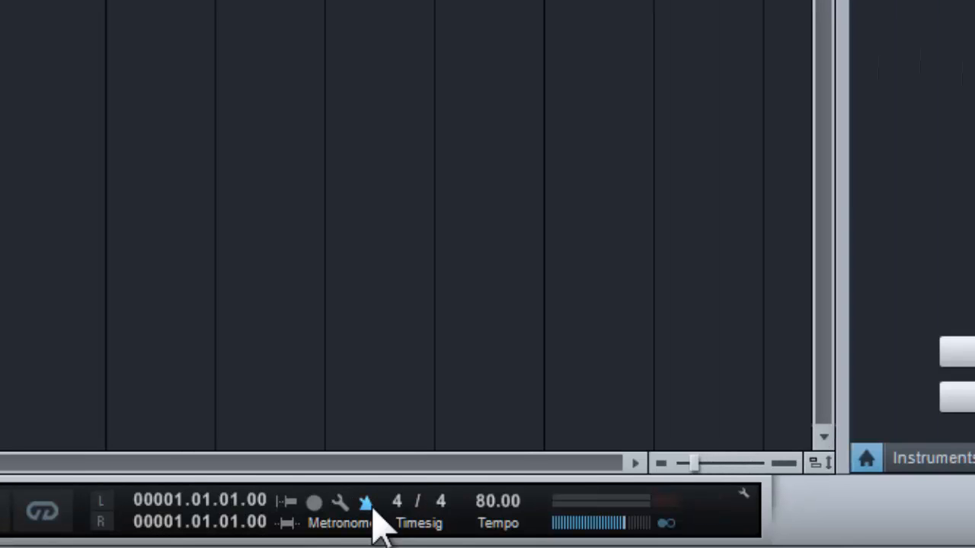
pyautogui.moveTo(366, 518)
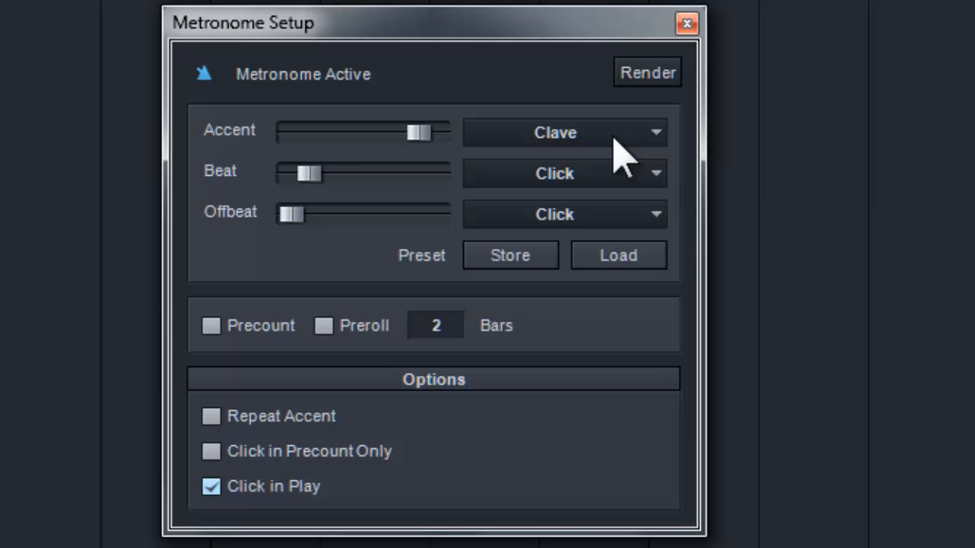
pyautogui.moveTo(323, 155)
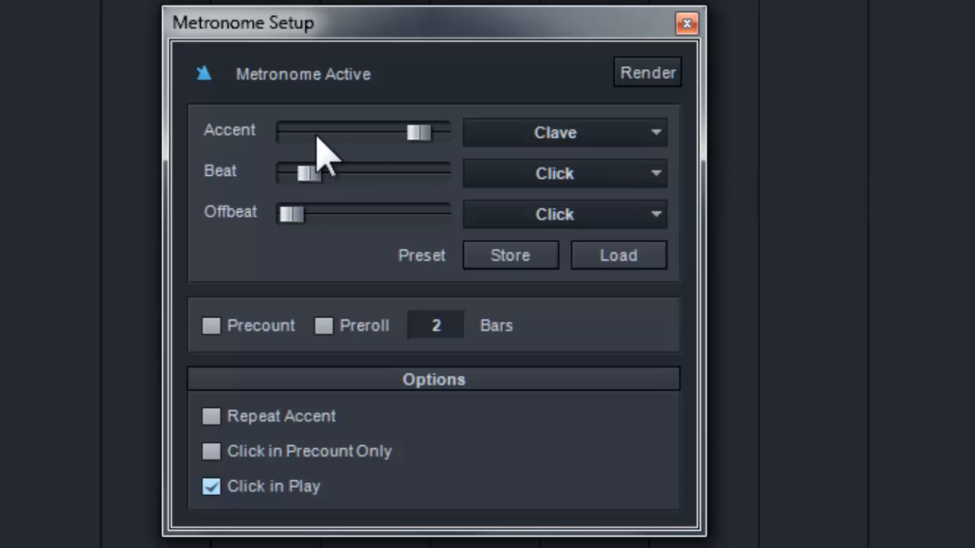
pyautogui.moveTo(328, 190)
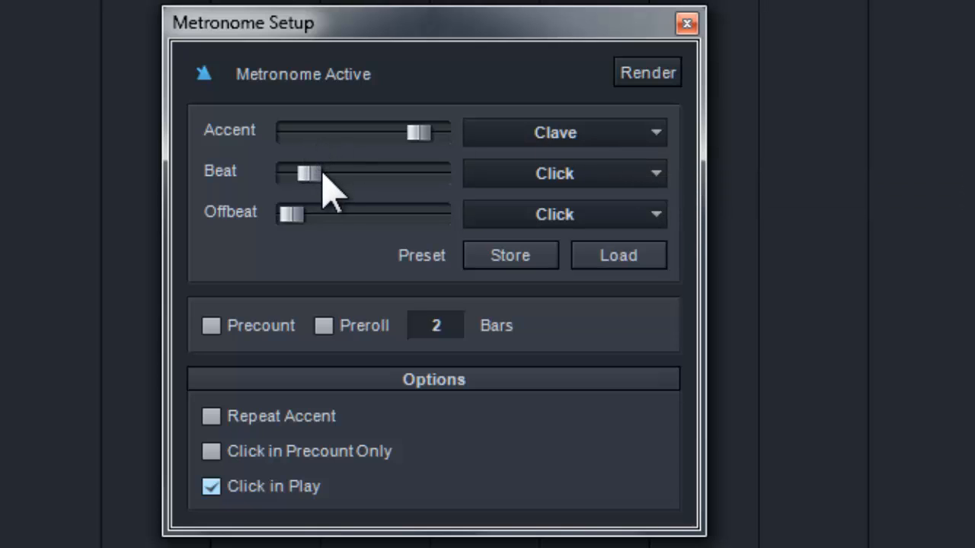
pyautogui.moveTo(365, 251)
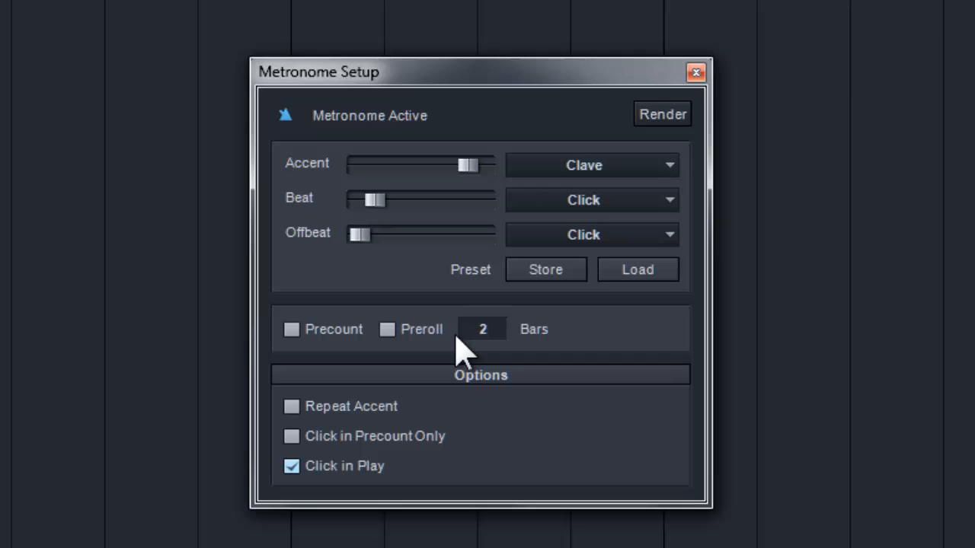
pyautogui.moveTo(302, 354)
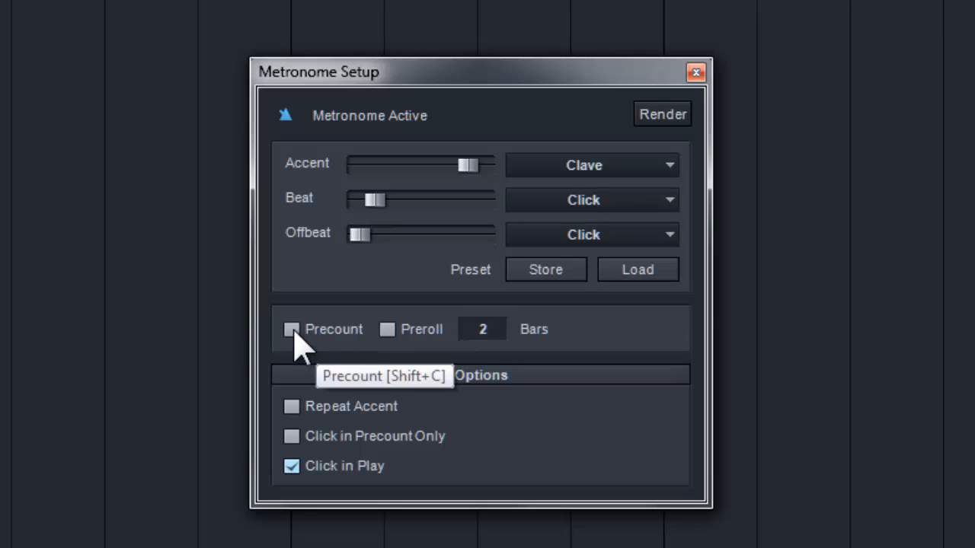
# Step: Set the metronome accent to Clave and enable precount
pyautogui.click(695, 71)
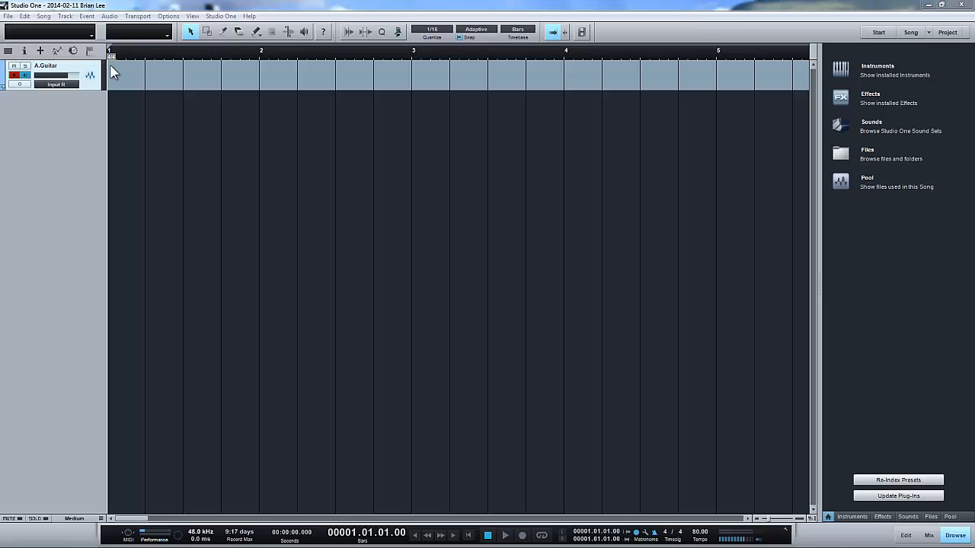
pyautogui.moveTo(104, 86)
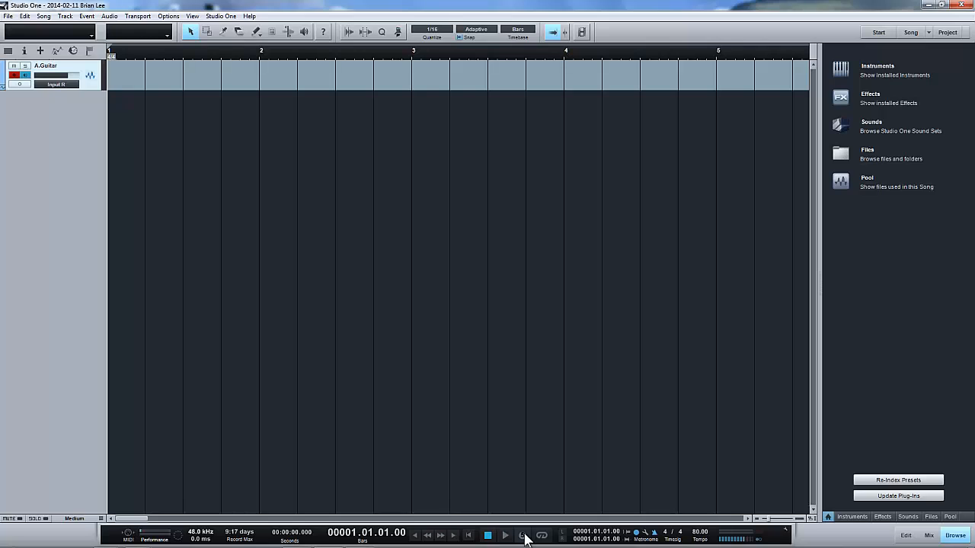
# Step: Start recording onto the armed A.Guitar track from bar 1
pyautogui.click(506, 536)
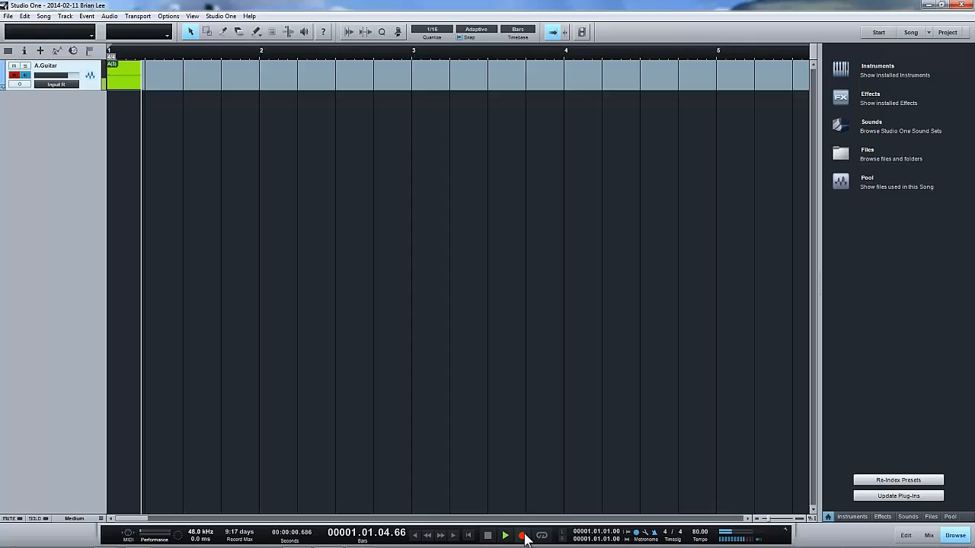